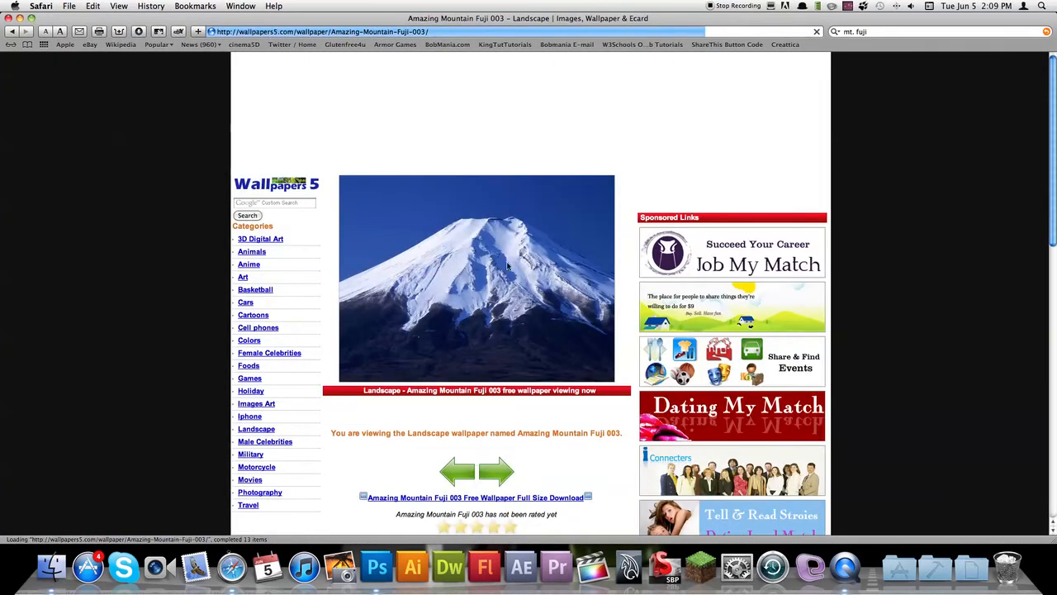
pyautogui.moveTo(520, 301)
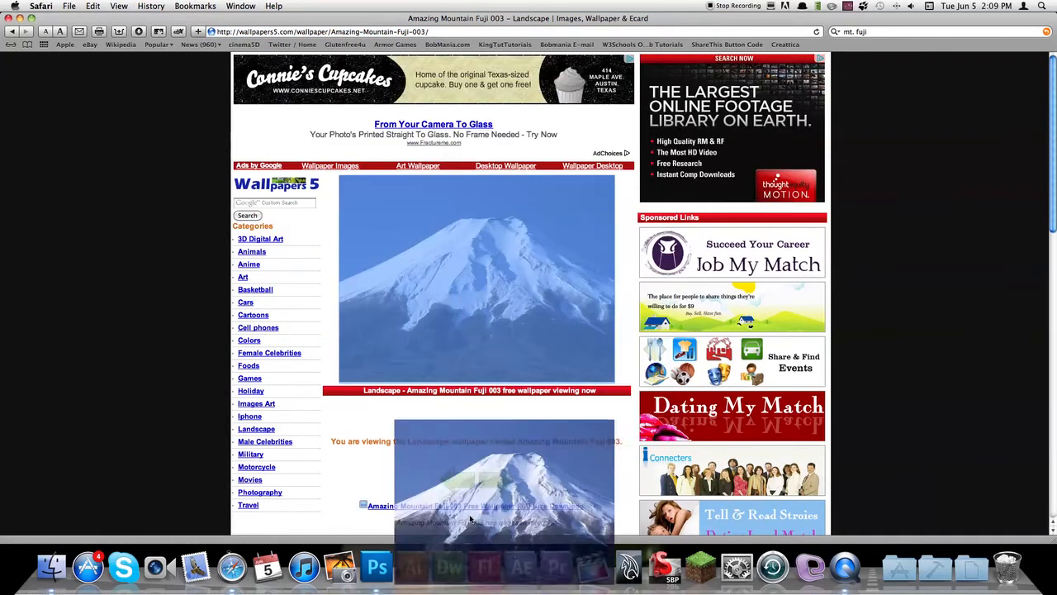
# - Drag the snowy Mount Fuji wallpaper from Safari into Photoshop as a new document
pyautogui.click(377, 566)
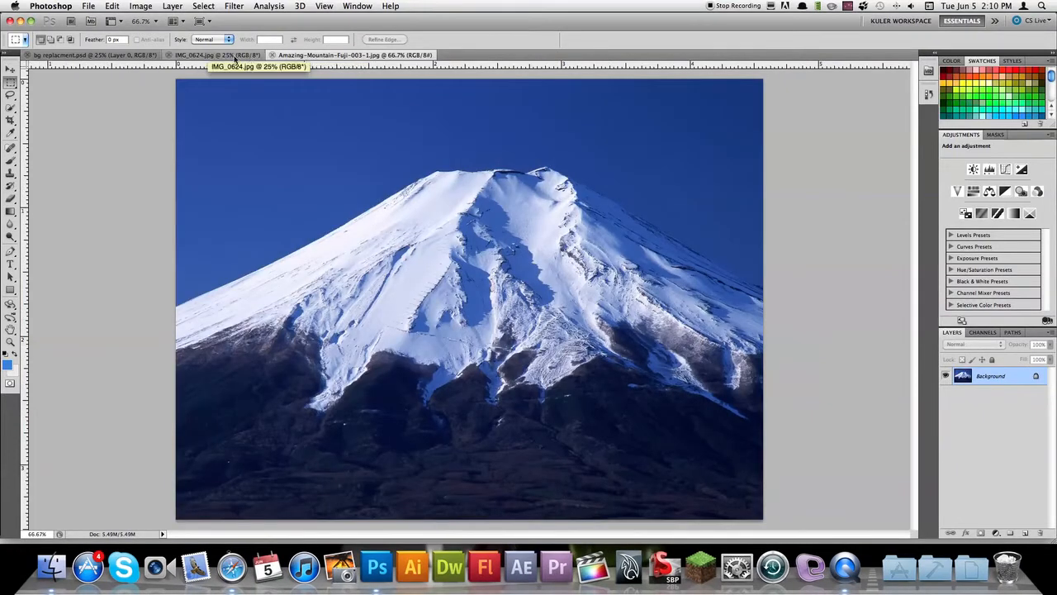
# - On IMG_0624, enlarge the Quick Selection brush and paint over the grey sky
pyautogui.click(214, 55)
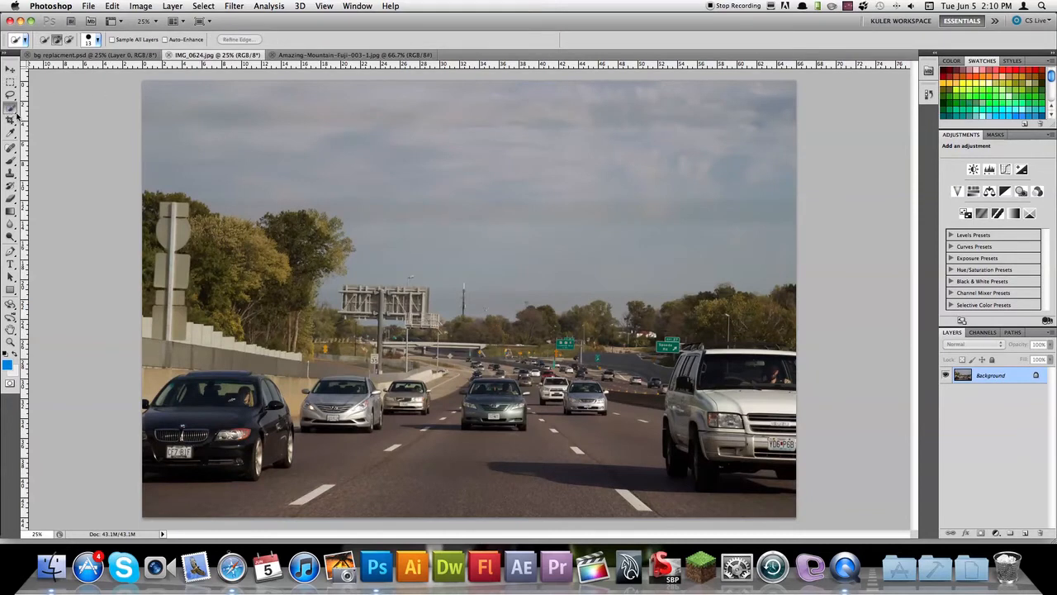
pyautogui.click(12, 108)
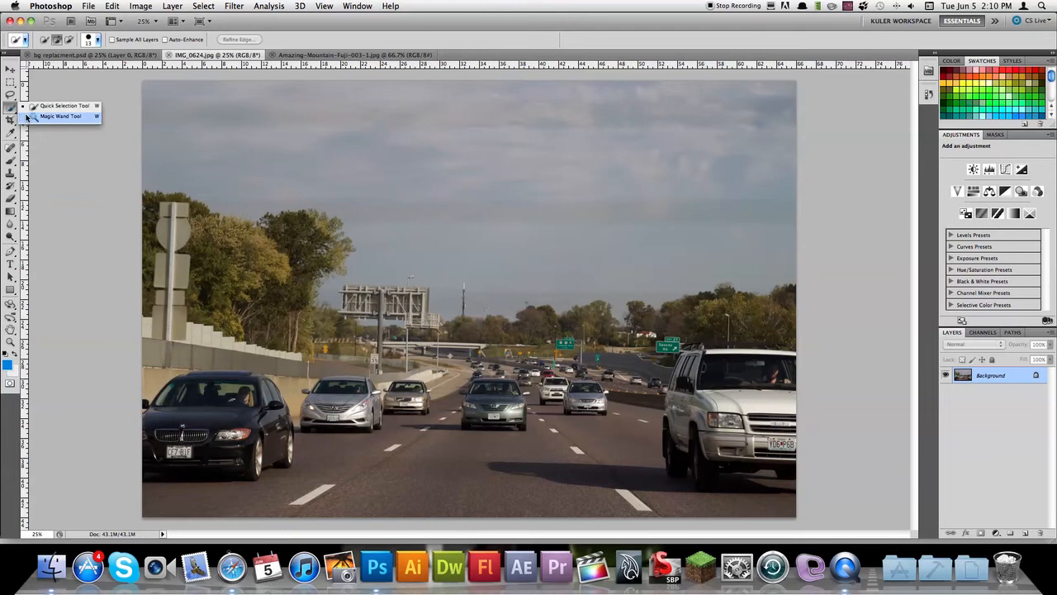
pyautogui.moveTo(58, 106)
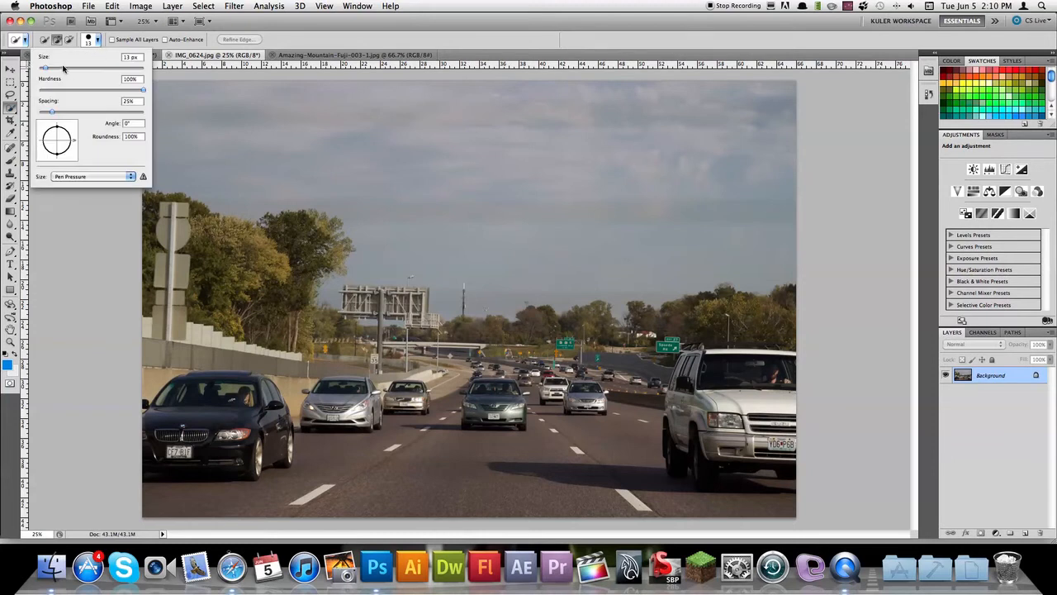
pyautogui.moveTo(46, 68); pyautogui.dragTo(70, 68)
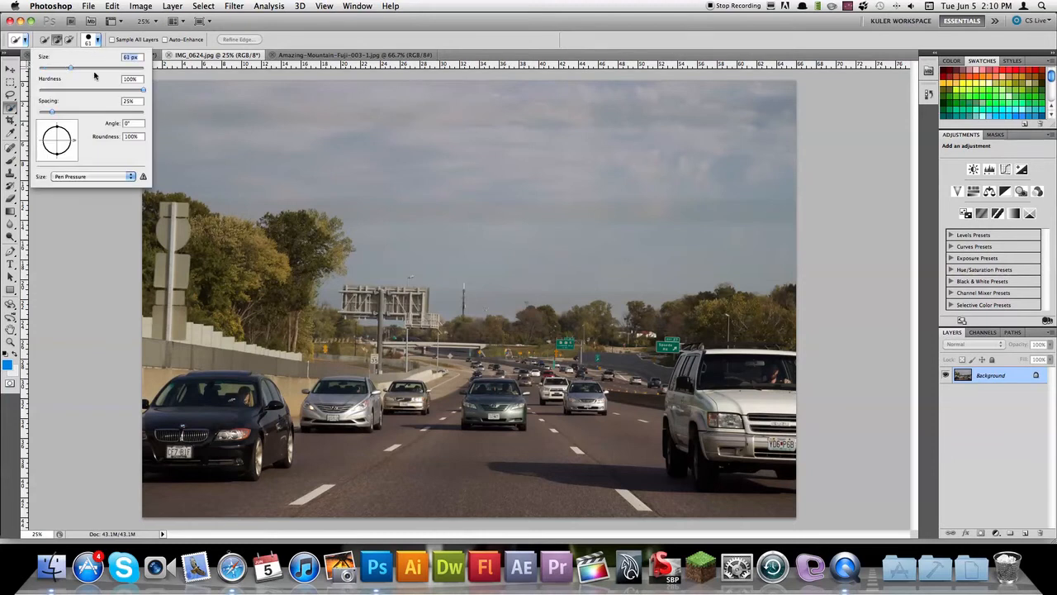
pyautogui.moveTo(70, 67); pyautogui.dragTo(92, 67)
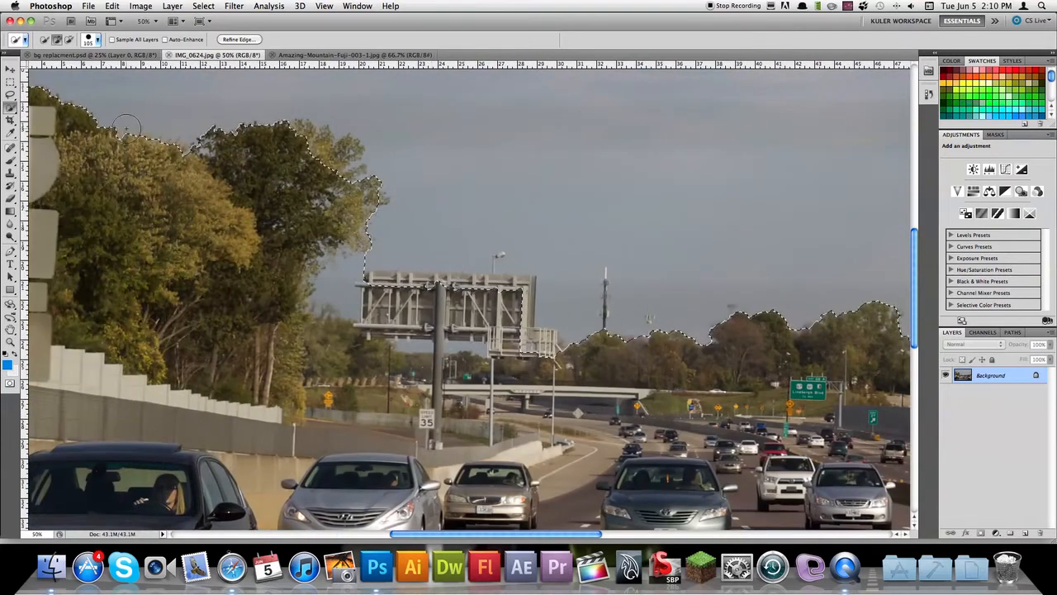
# - Add the missed sky areas so the selection follows the whole skyline
pyautogui.click(88, 40)
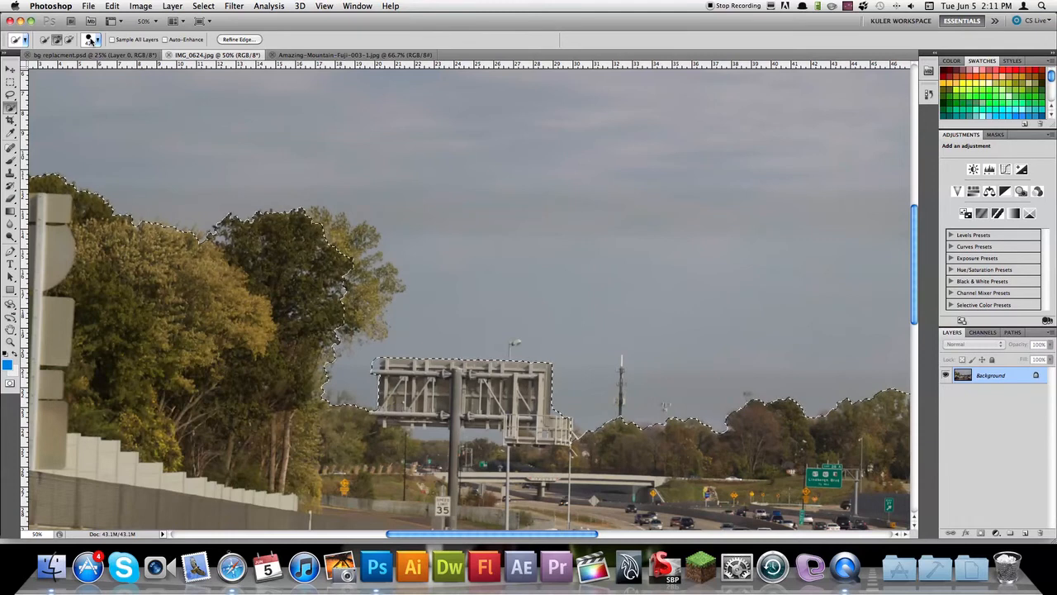
pyautogui.click(103, 40)
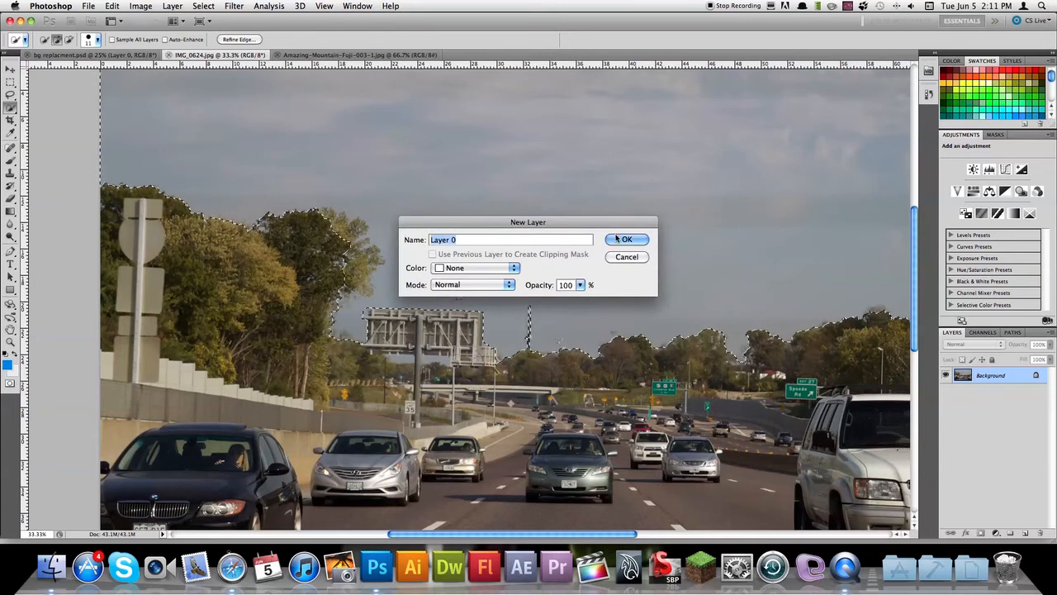
# - Convert the background to Layer 0, delete the sky, then switch to the Fuji image
pyautogui.click(626, 240)
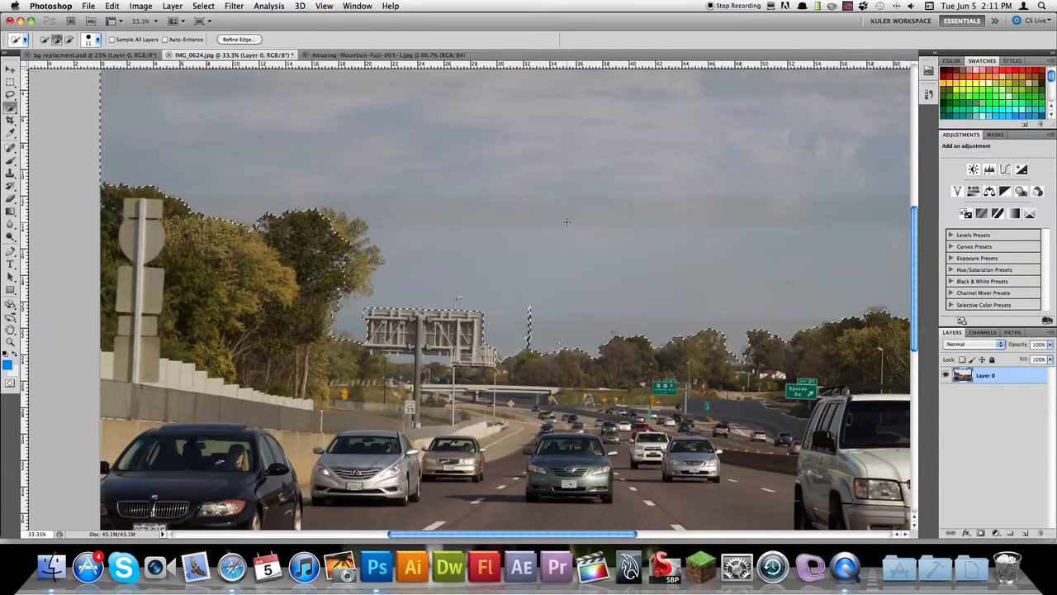
pyautogui.press('Delete')
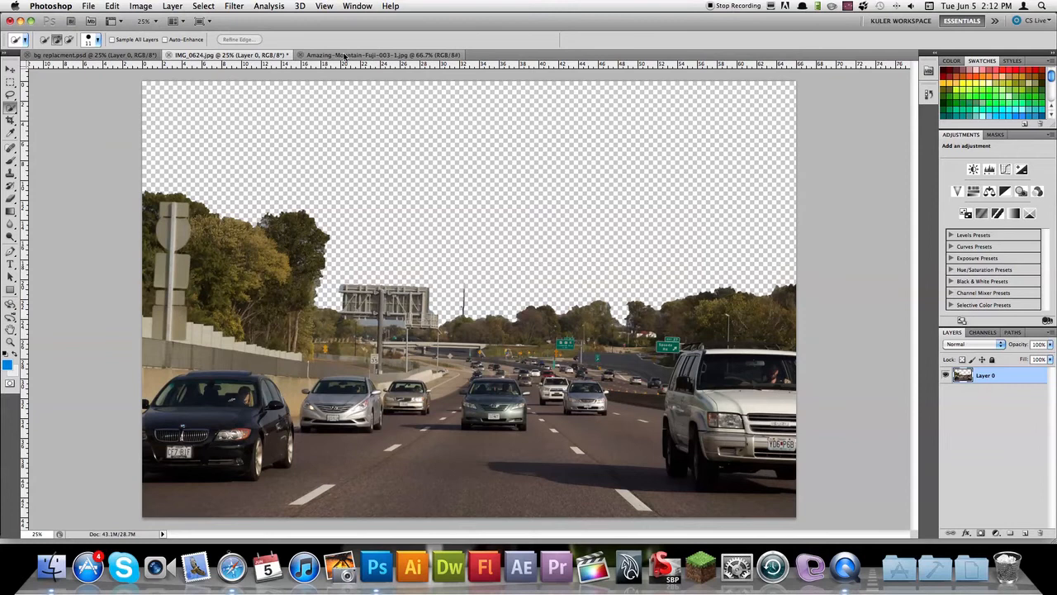
pyautogui.click(382, 54)
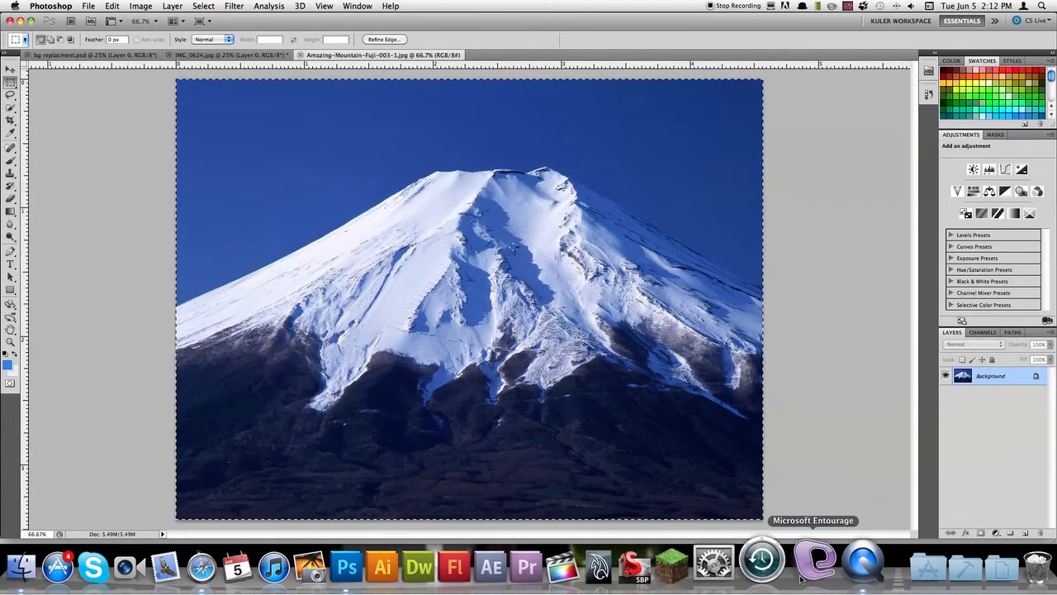
# - Place the Fuji image below Layer 0 and scale it to fill the sky
pyautogui.click(223, 55)
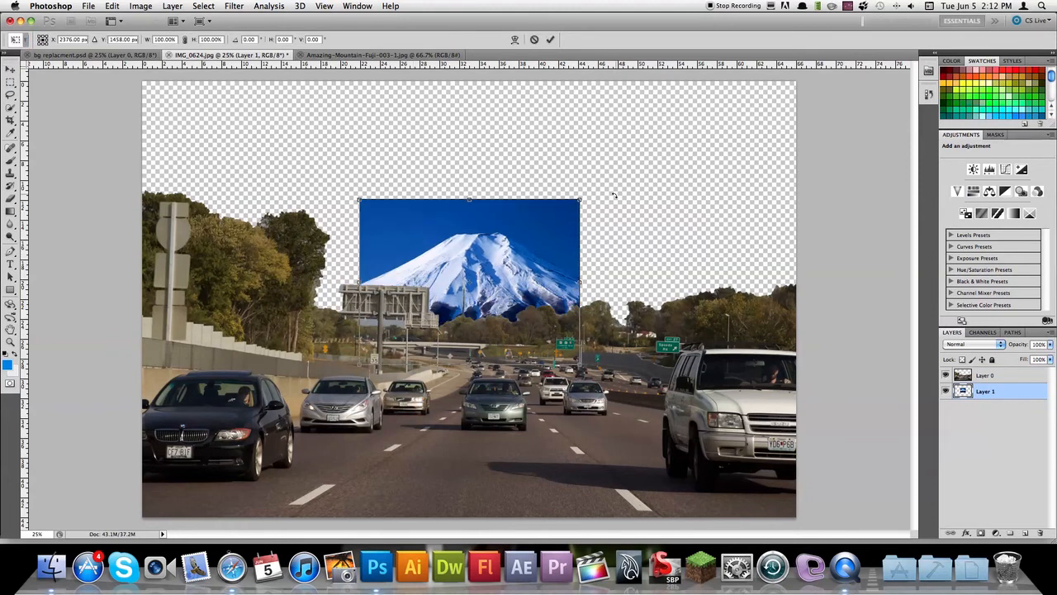
pyautogui.moveTo(578, 200); pyautogui.dragTo(737, 82)
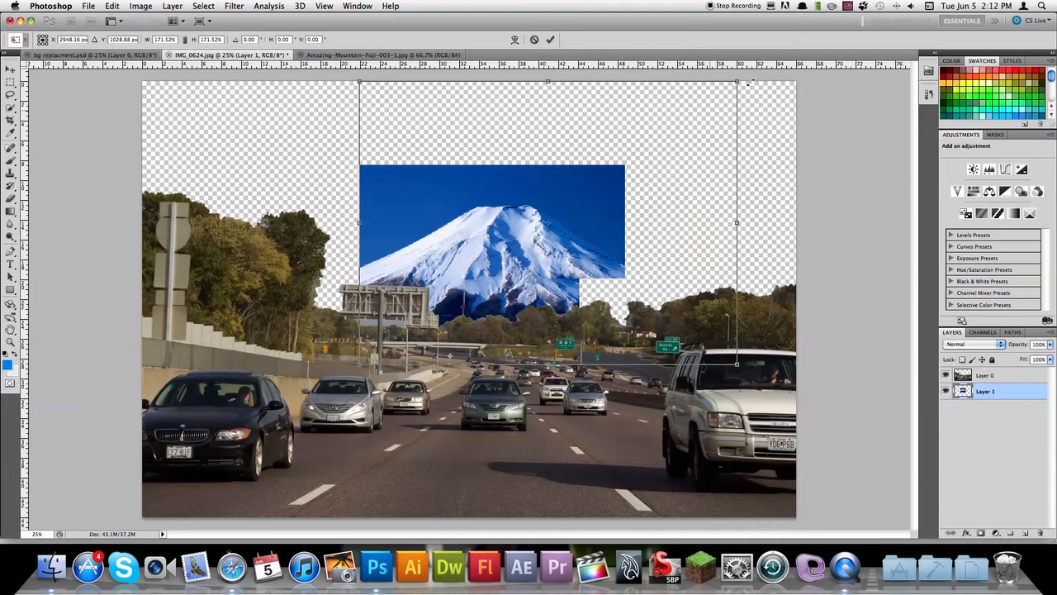
pyautogui.moveTo(737, 82); pyautogui.dragTo(745, 72)
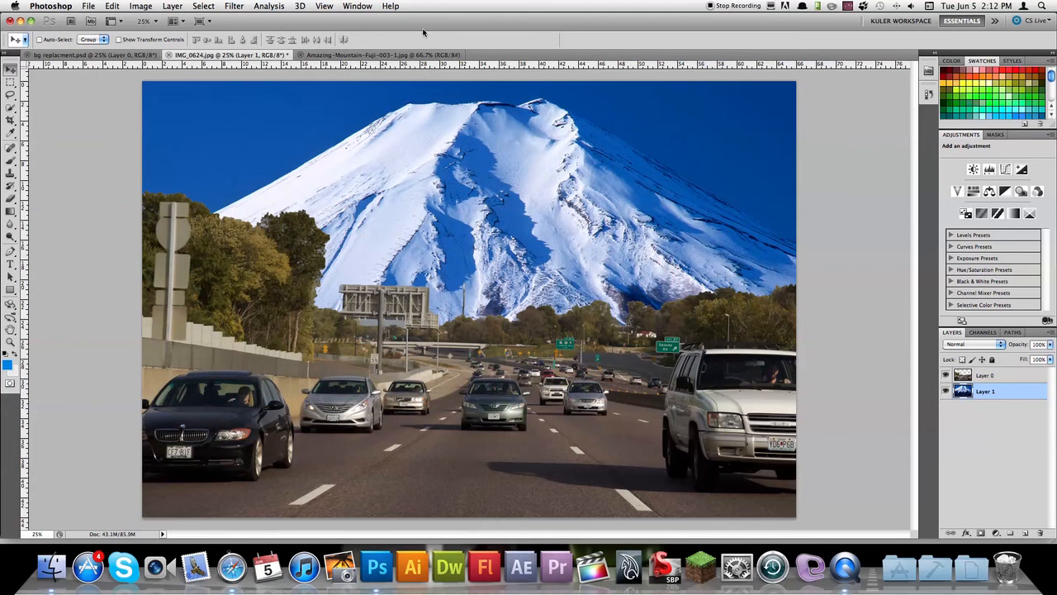
pyautogui.moveTo(821, 265)
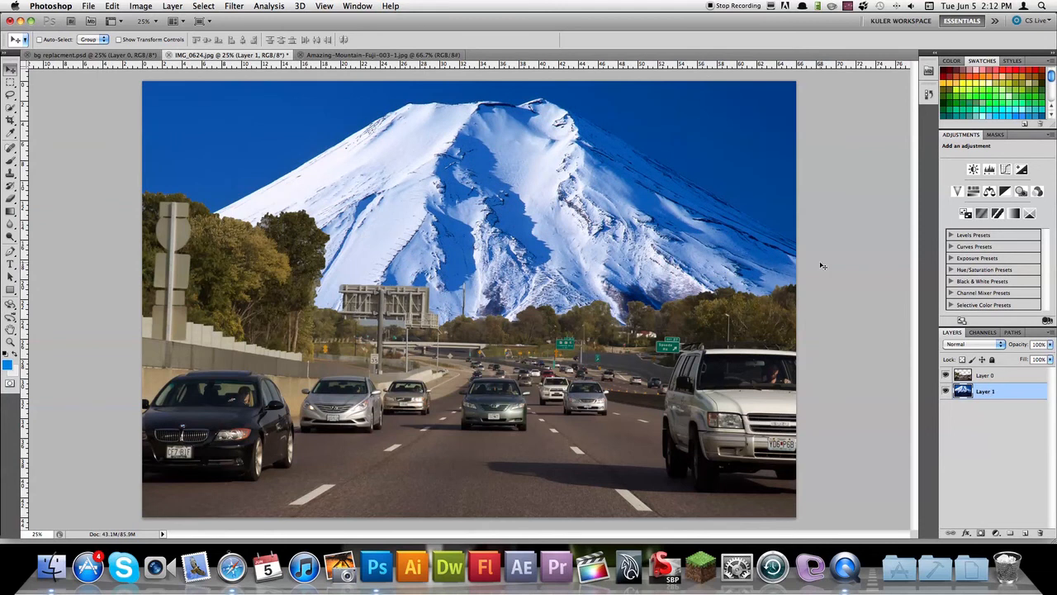
# - Apply Auto Color and Auto Contrast to the Mount Fuji layer
pyautogui.click(390, 5)
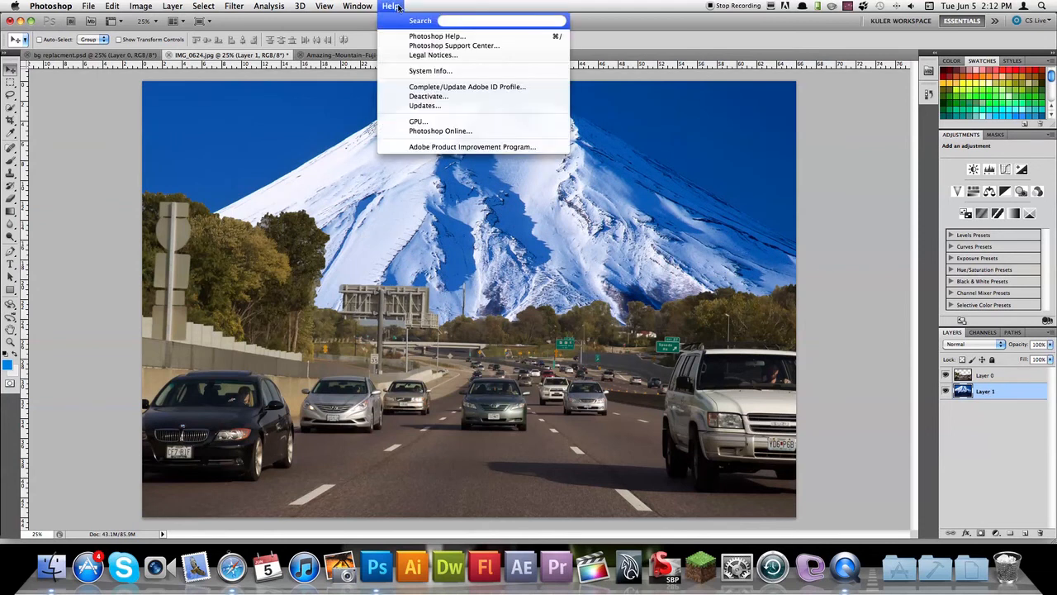
pyautogui.write('auto')
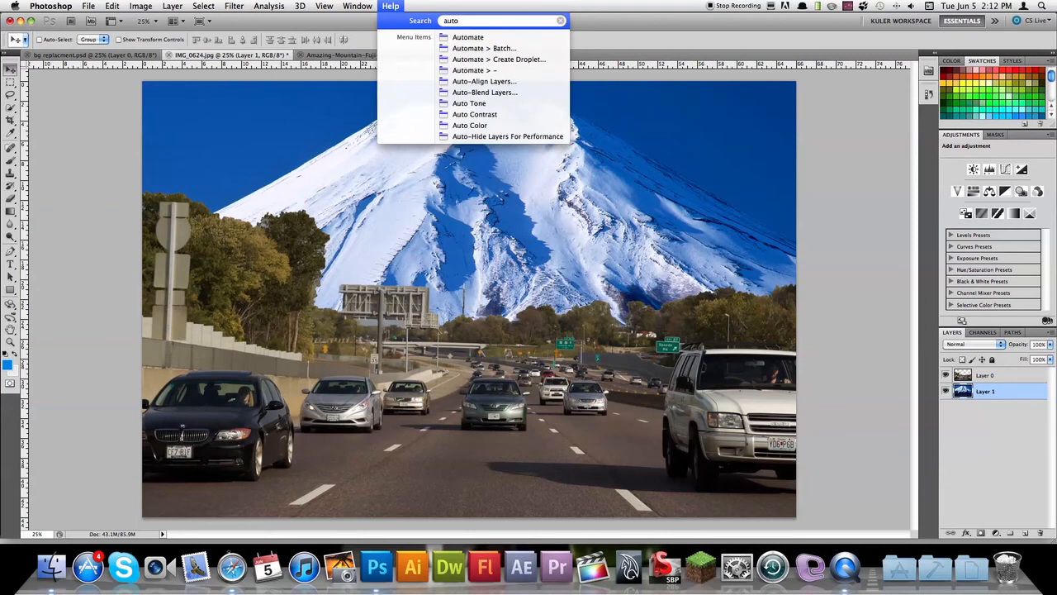
pyautogui.click(140, 6)
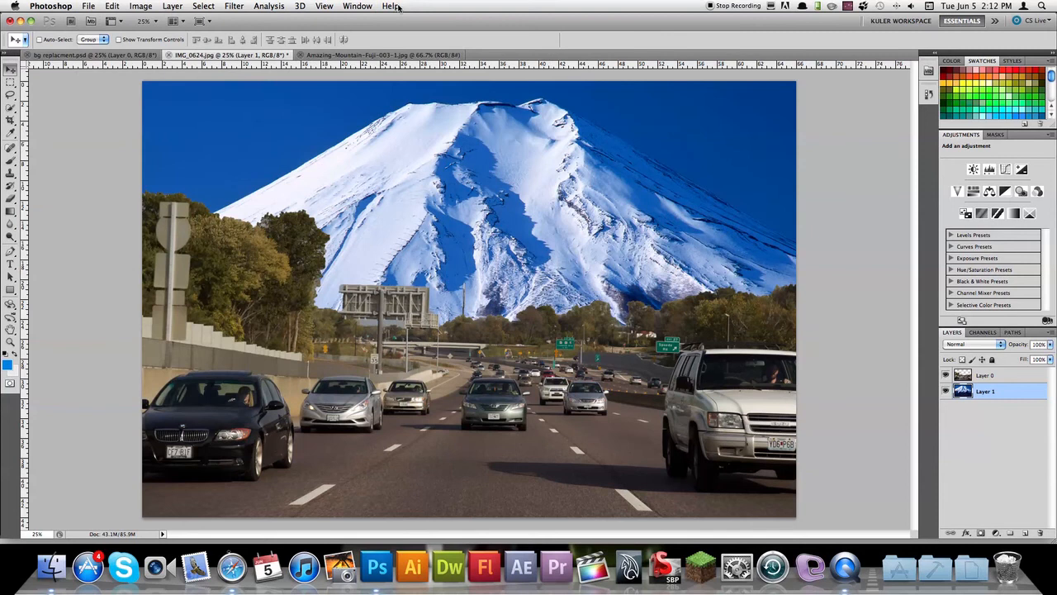
pyautogui.click(390, 6)
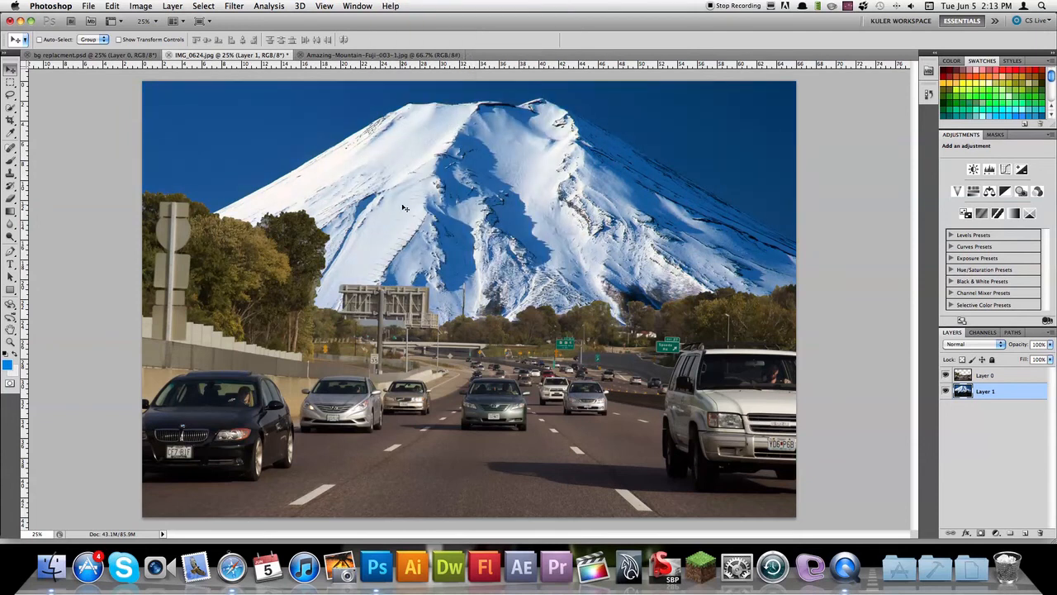
pyautogui.click(390, 6)
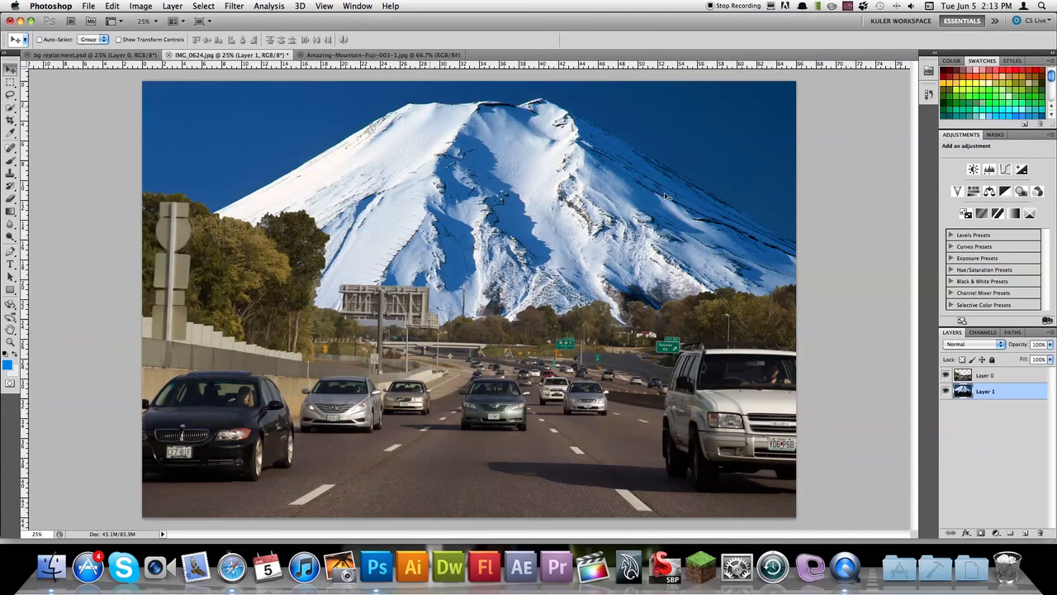
# - Select Layer 0 and apply Auto Color and Auto Contrast to the highway
pyautogui.click(985, 374)
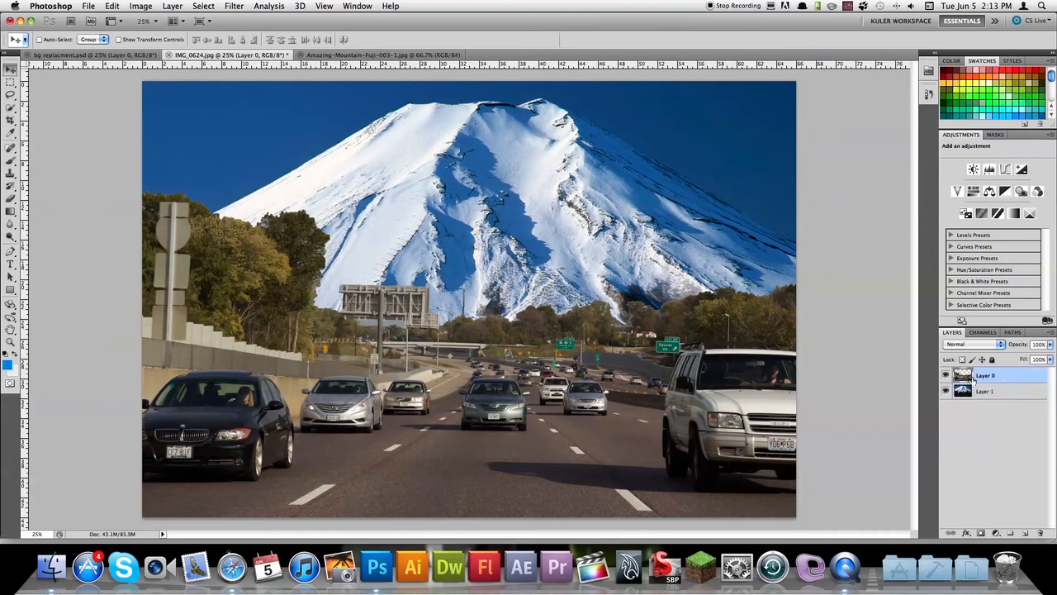
pyautogui.click(390, 6)
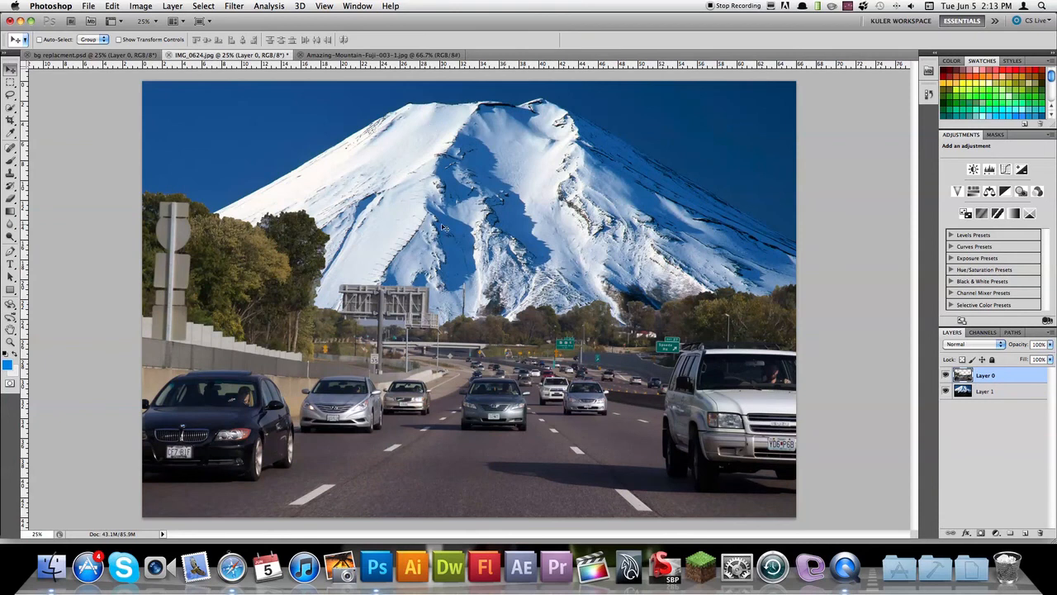
pyautogui.moveTo(477, 350)
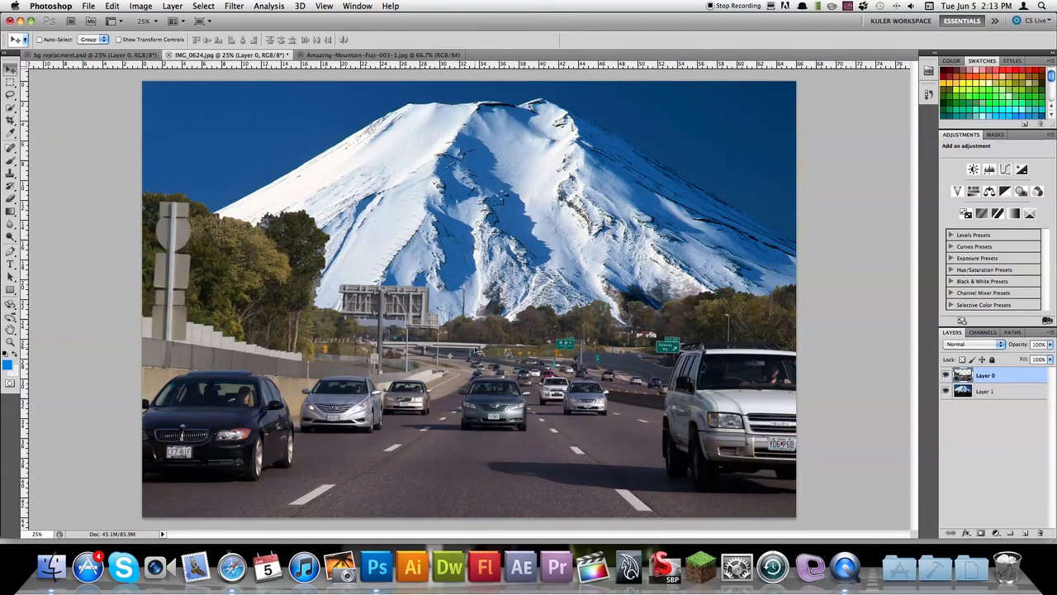
pyautogui.moveTo(434, 14)
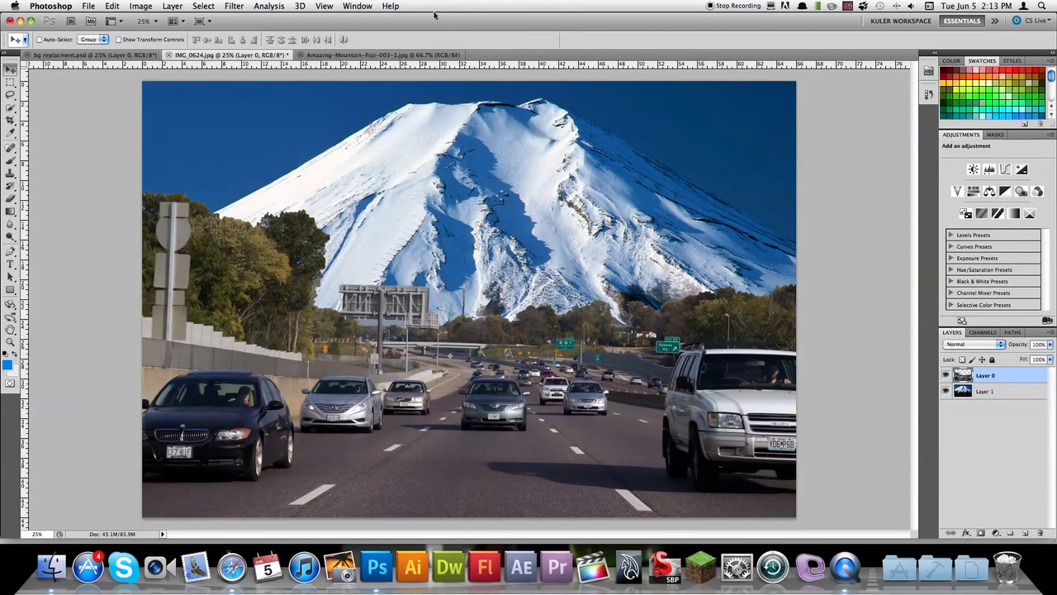
pyautogui.click(390, 6)
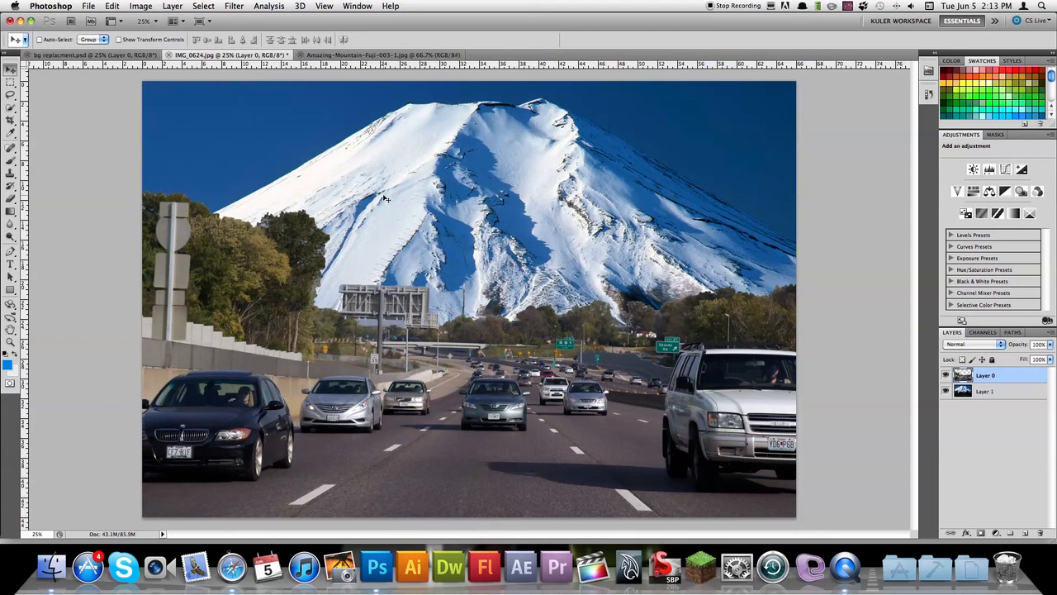
pyautogui.moveTo(421, 136)
pyautogui.write('cu')
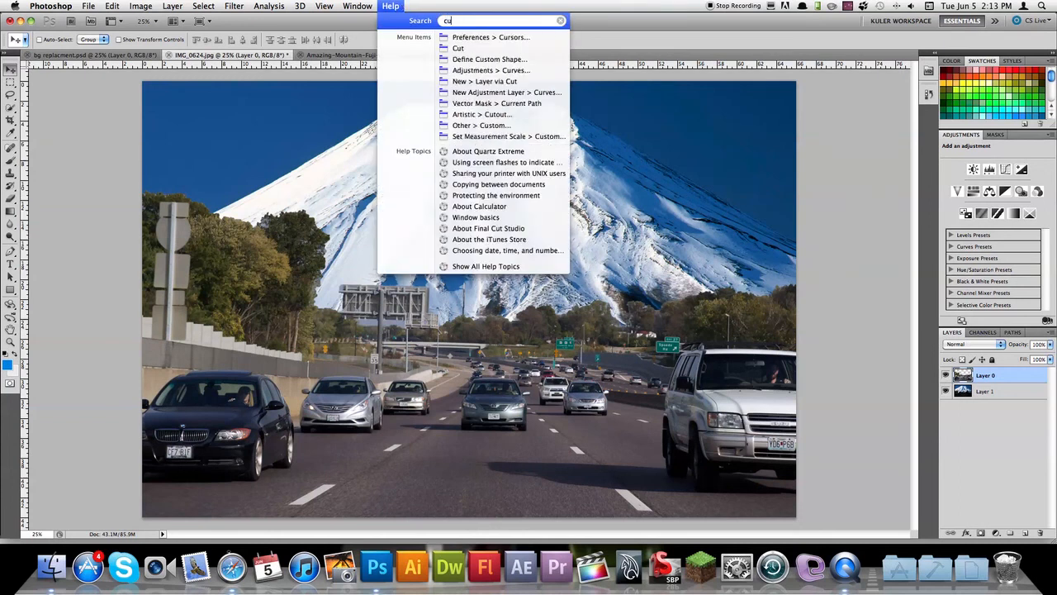
# - Raise a midpoint in Curves slightly to brighten the highway layer's midtones
pyautogui.click(141, 5)
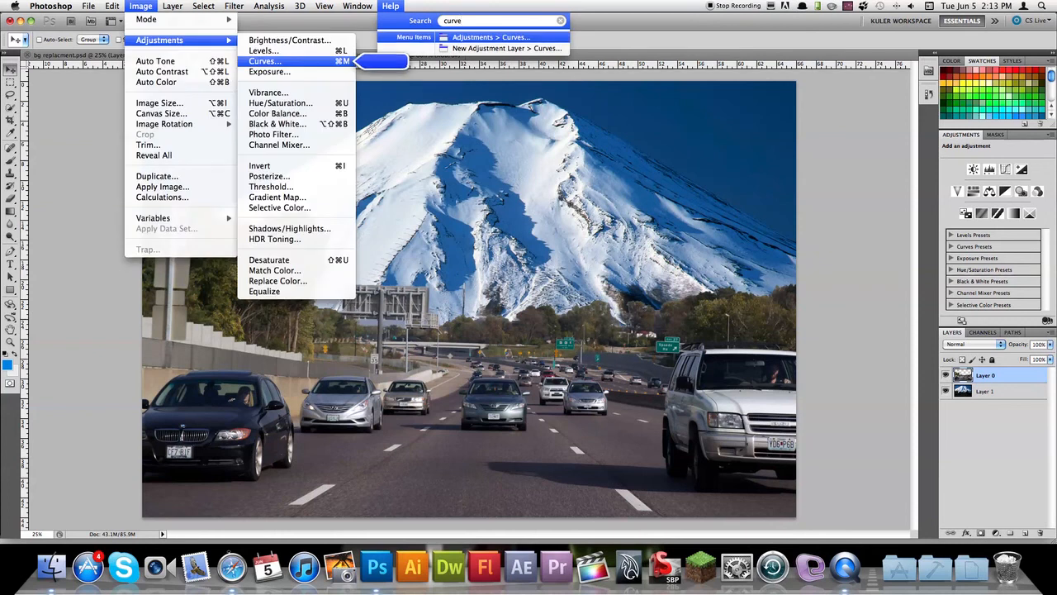
pyautogui.click(263, 61)
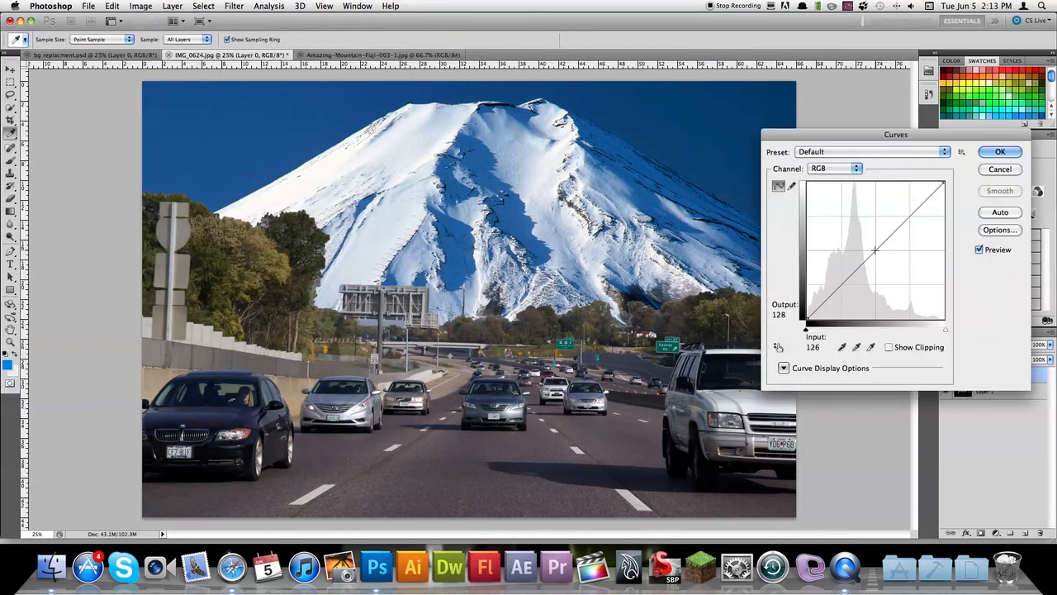
pyautogui.moveTo(874, 252); pyautogui.dragTo(870, 246)
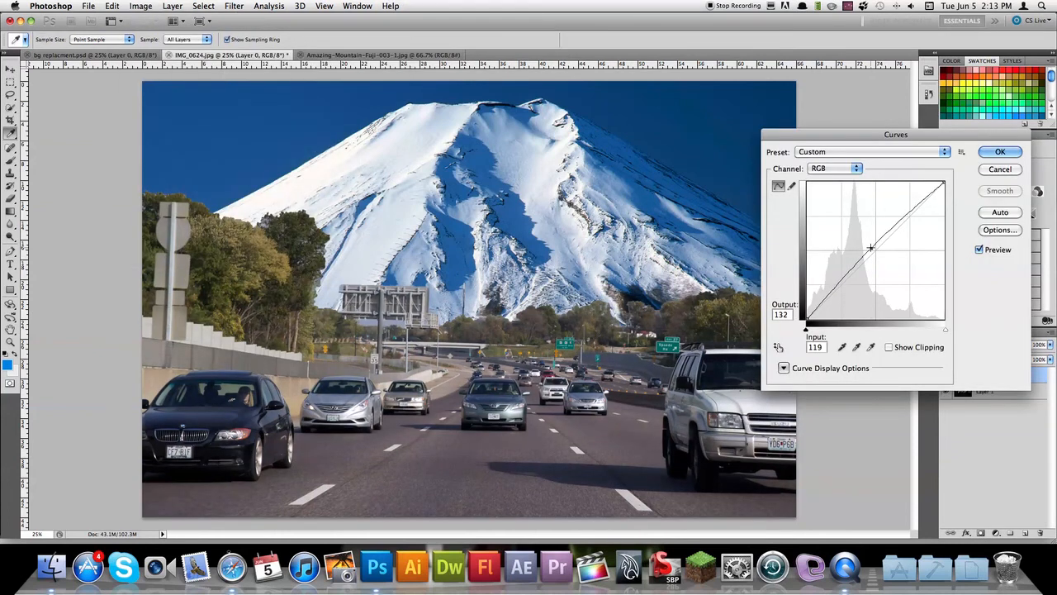
pyautogui.moveTo(870, 248); pyautogui.dragTo(870, 244)
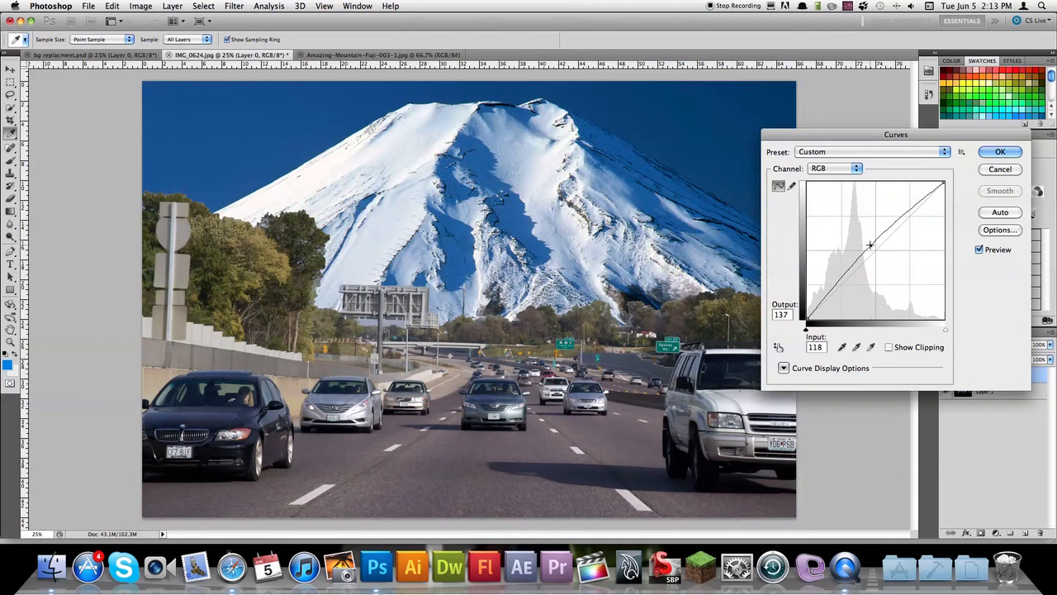
pyautogui.click(1000, 151)
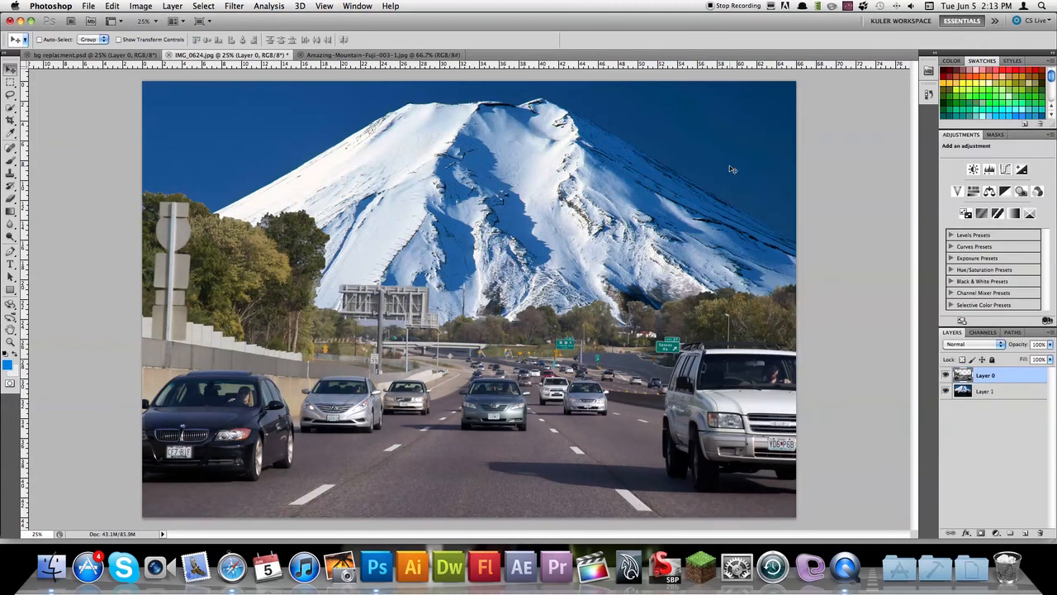
pyautogui.moveTo(656, 205)
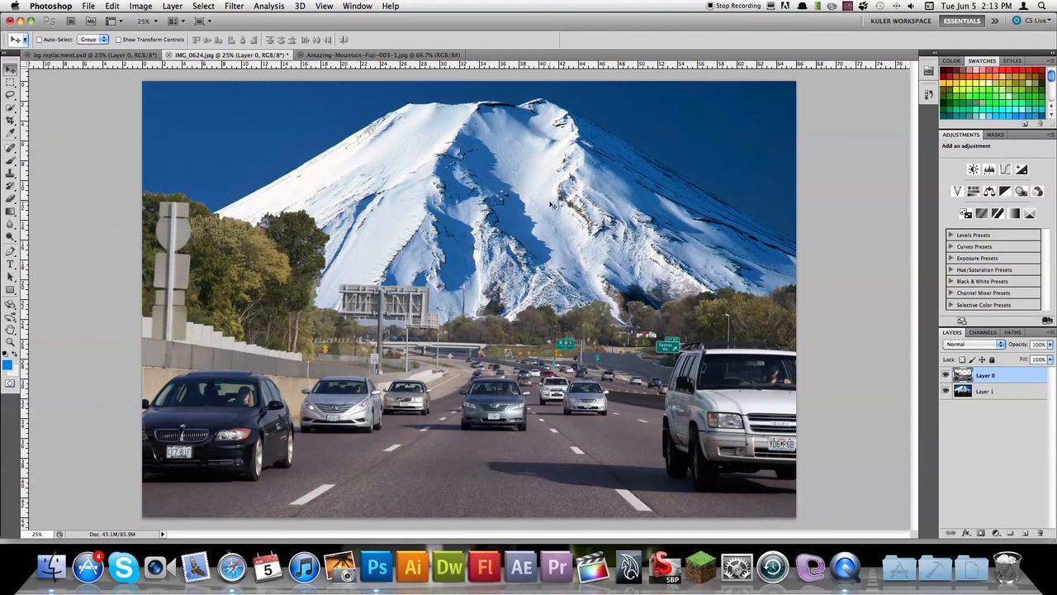
pyautogui.moveTo(492, 213)
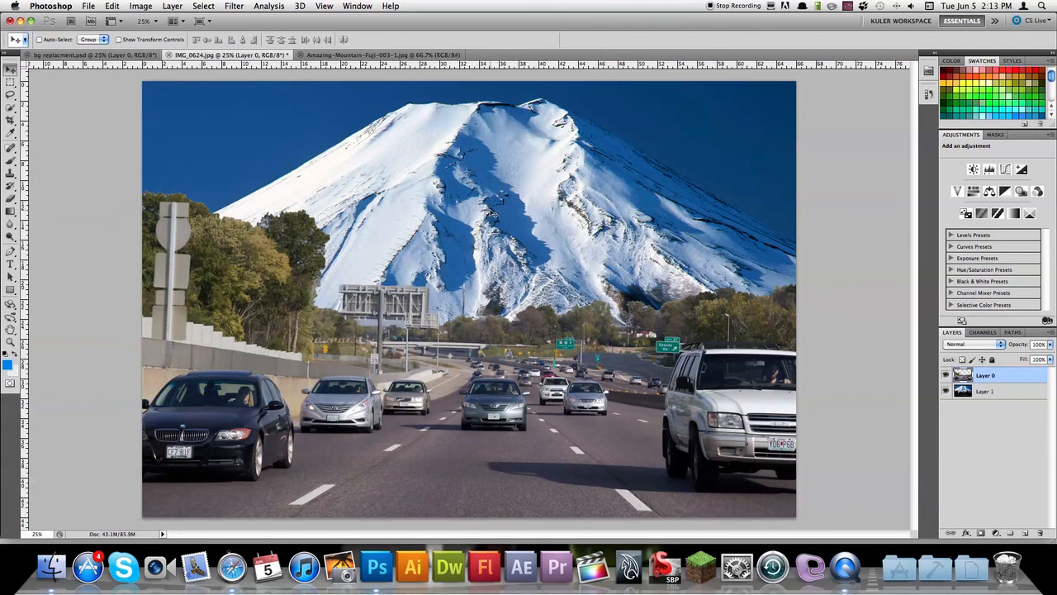
pyautogui.moveTo(504, 213)
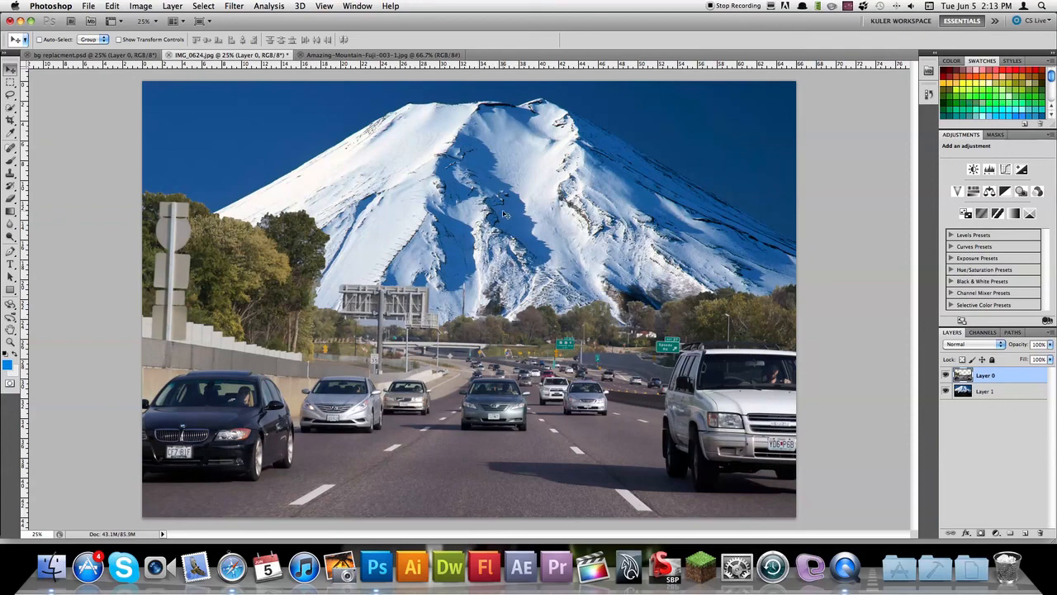